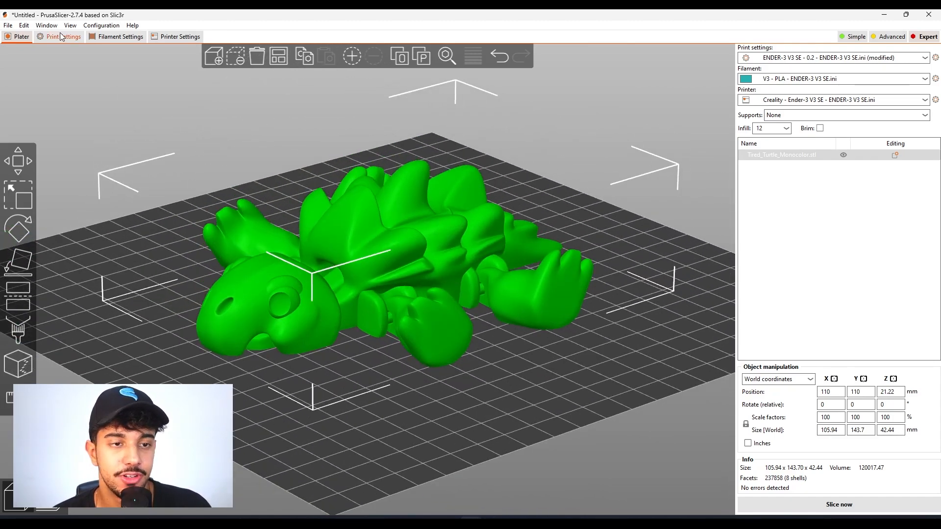
In Layers and perimeters, change the layer height from 0.2 to 0.18 mm.
left_click(64, 36)
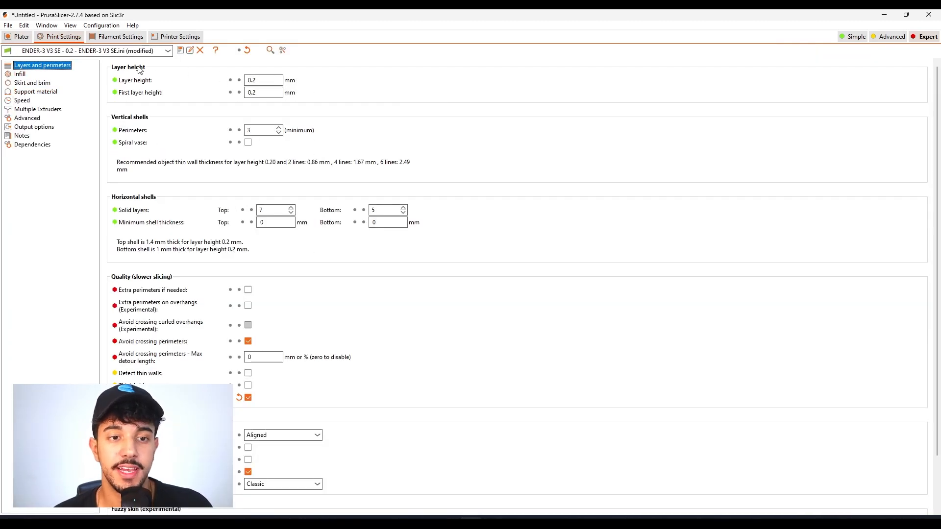
left_click(262, 80)
type("0.18")
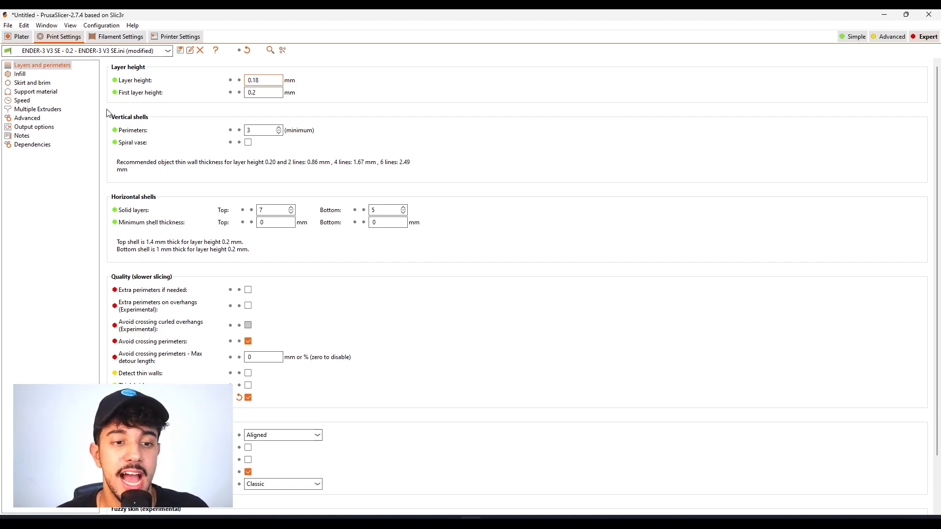
mouse_move(263, 130)
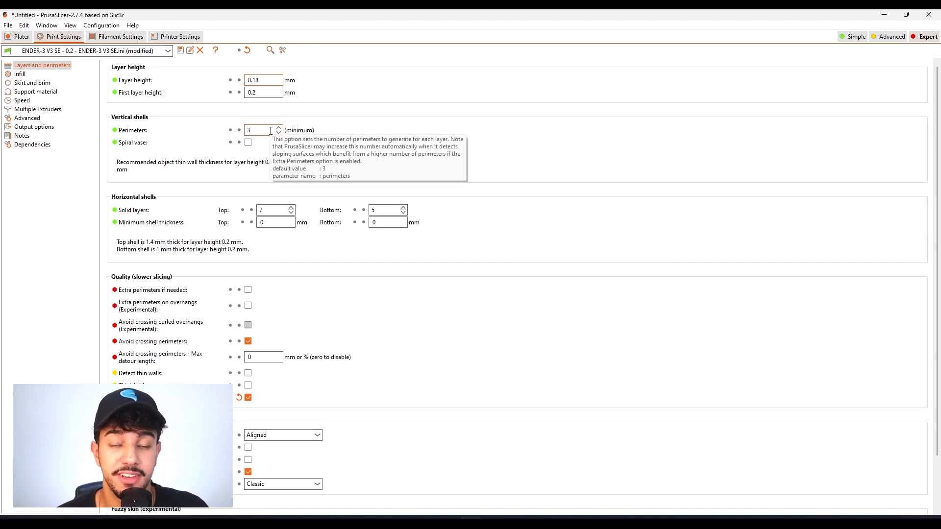
left_click(20, 73)
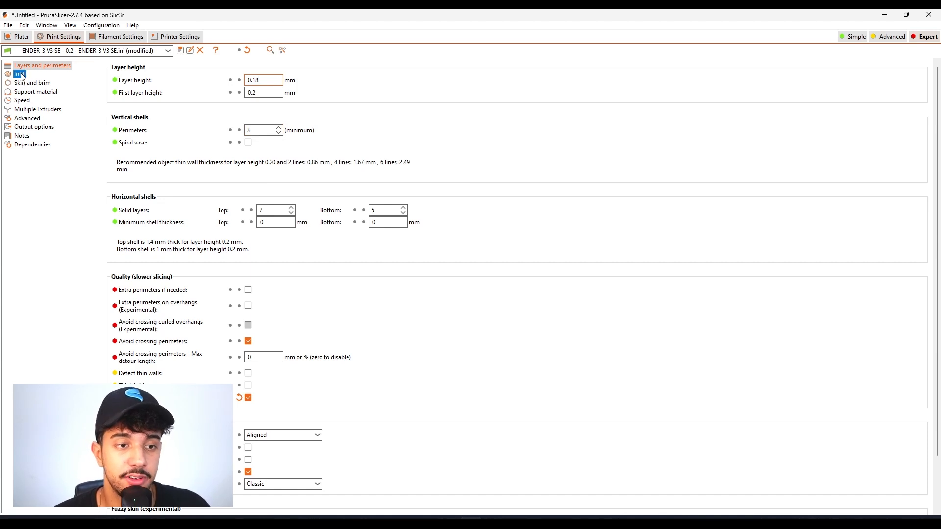
Review the 12% gyroid infill and the skirt and brim options, then return to the plater.
left_click(20, 74)
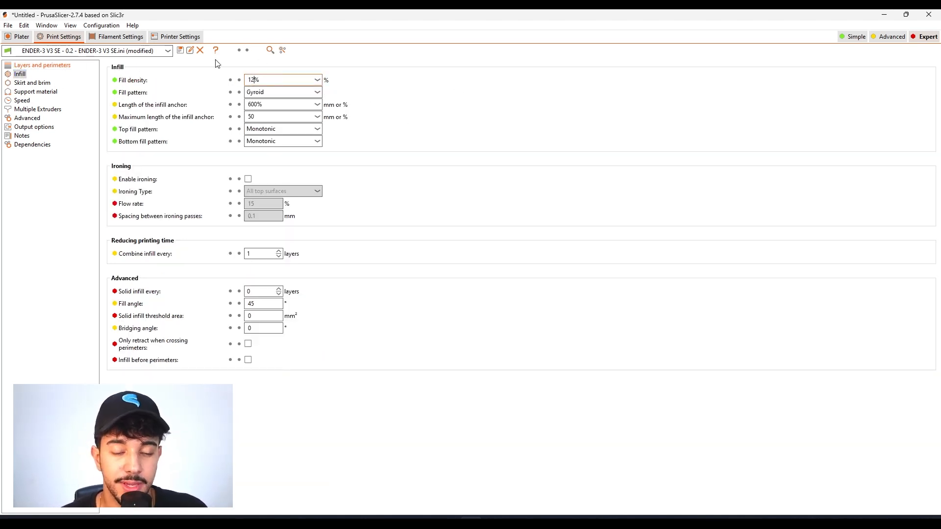
left_click(33, 83)
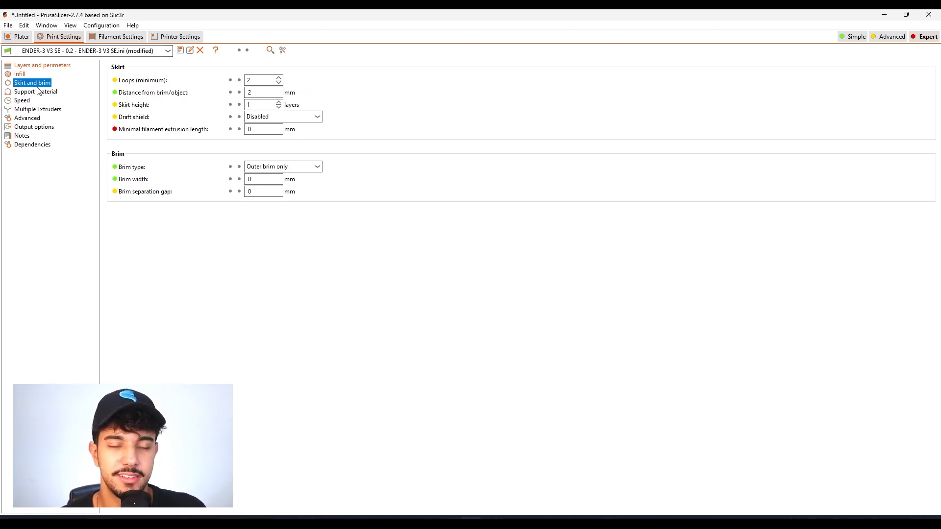
mouse_move(203, 120)
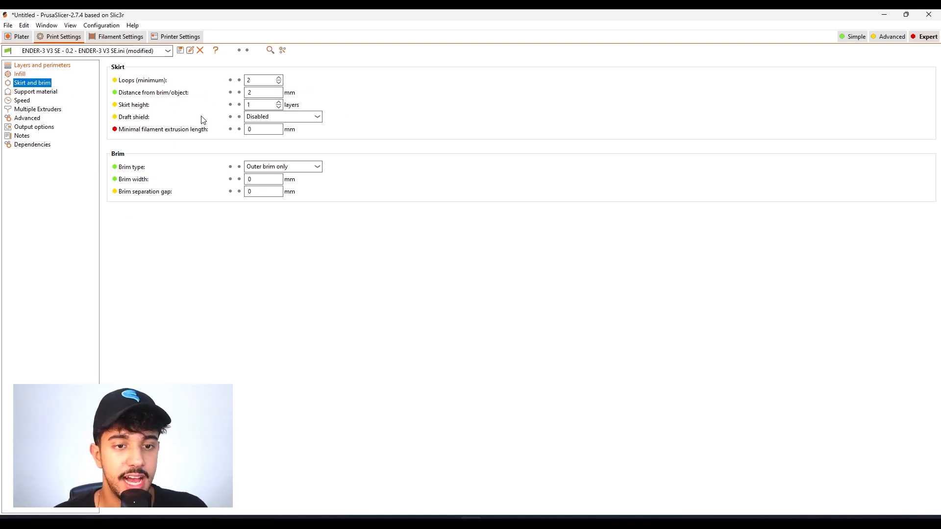
left_click(21, 36)
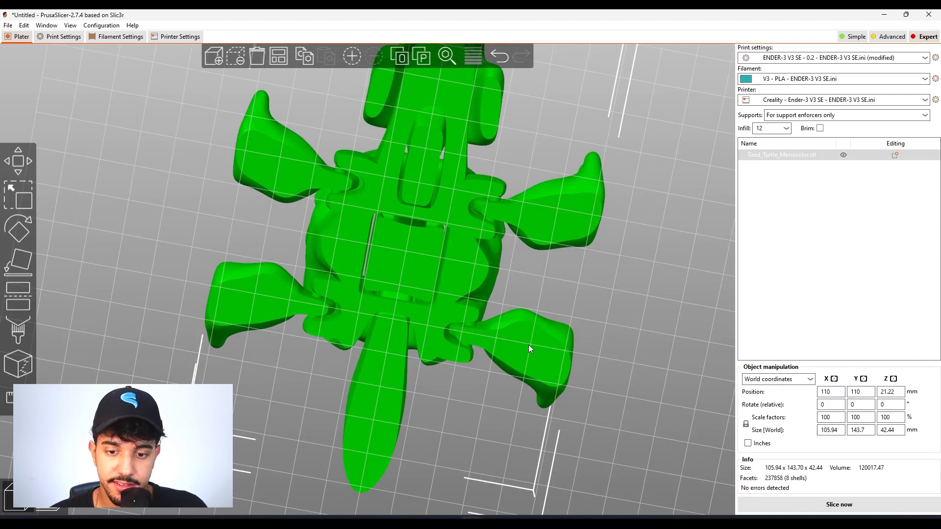
mouse_move(352, 211)
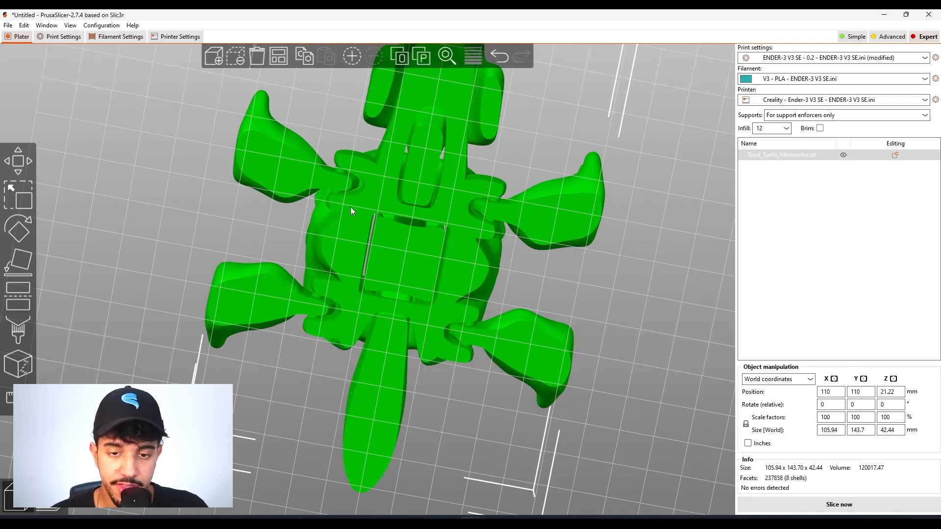
mouse_move(664, 246)
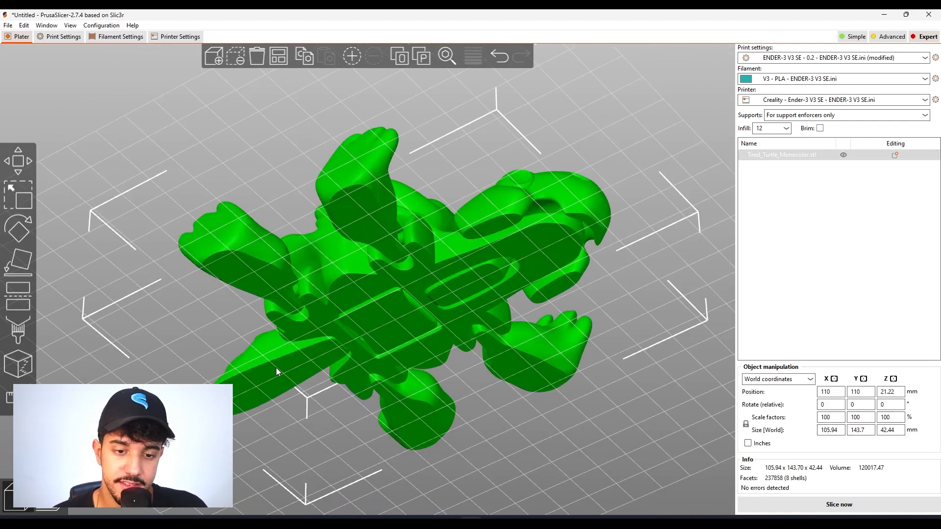
mouse_move(300, 344)
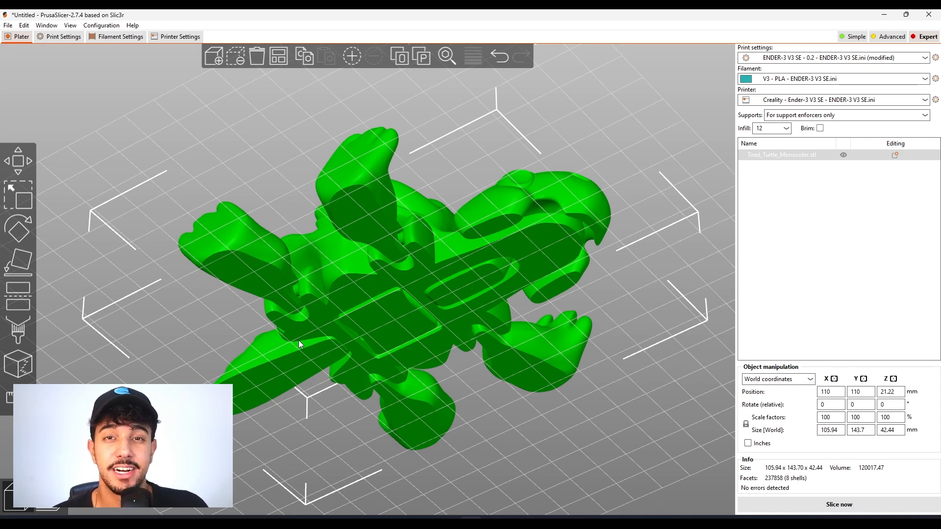
mouse_move(422, 220)
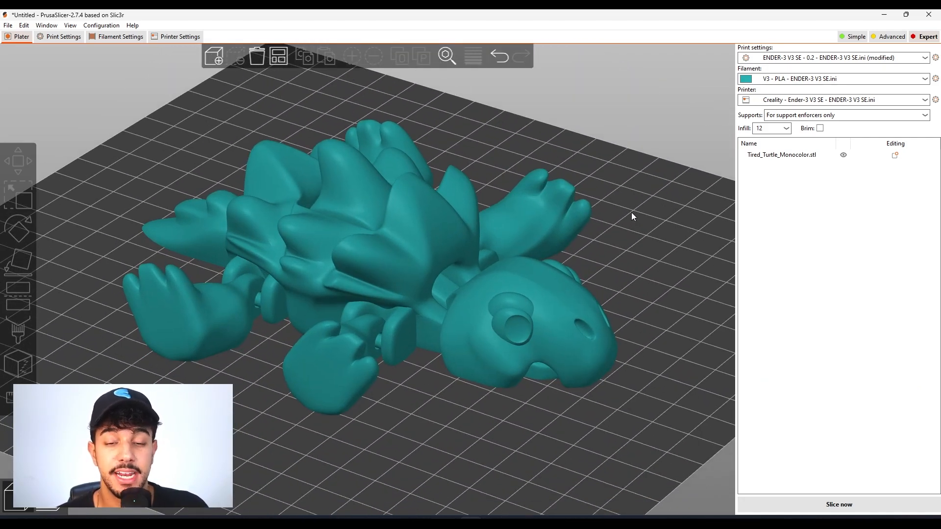
mouse_move(628, 216)
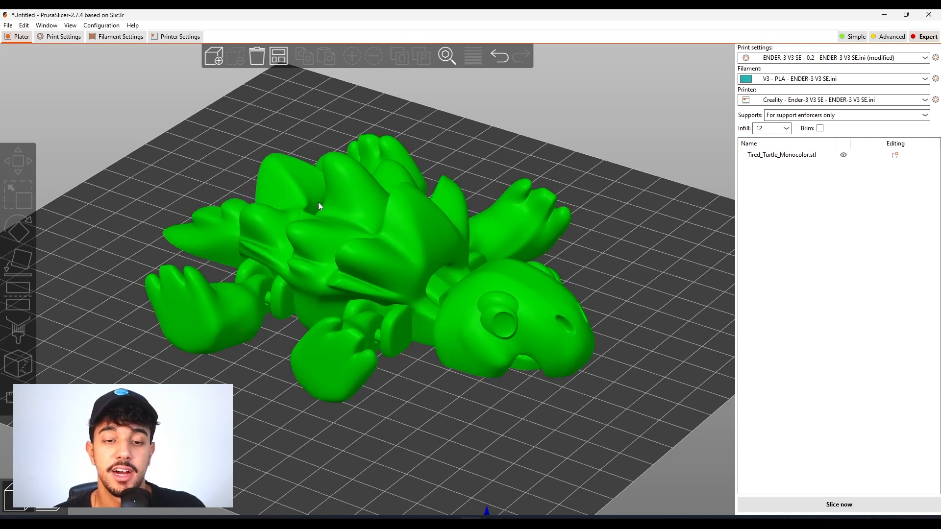
mouse_move(328, 236)
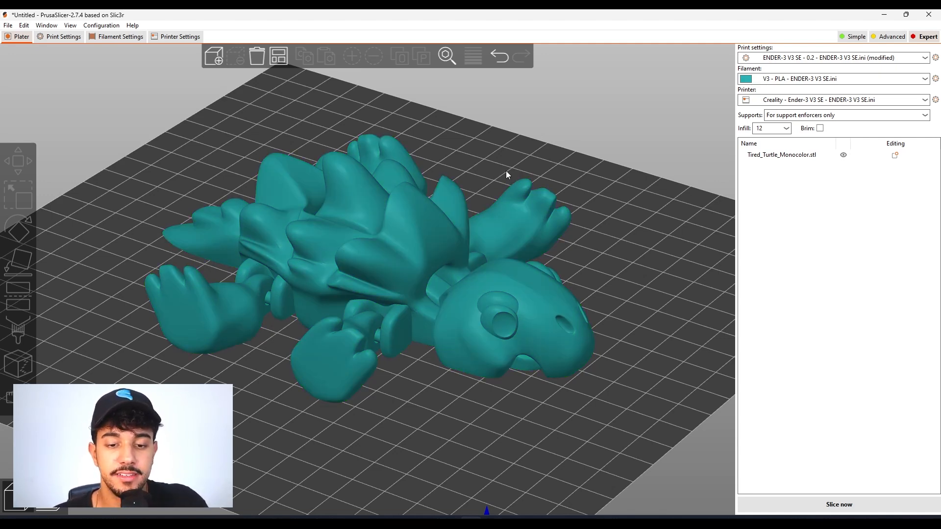
mouse_move(598, 226)
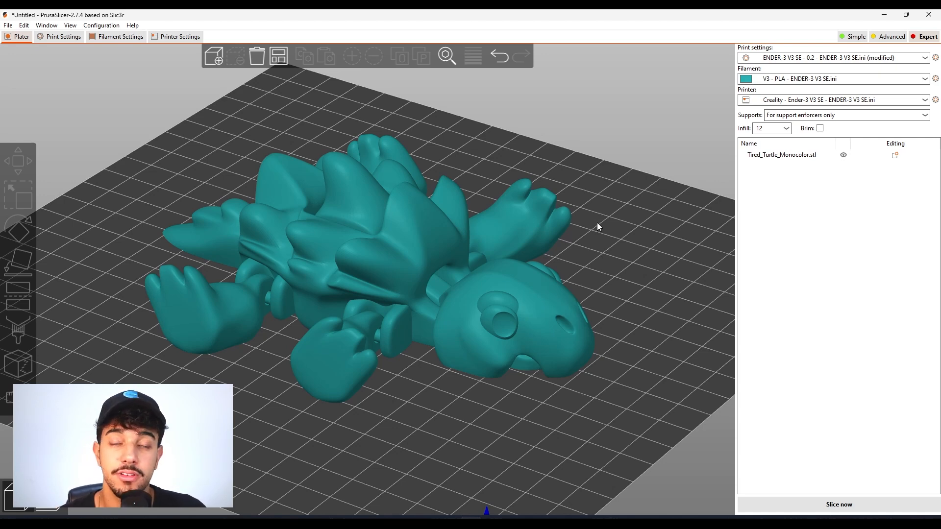
mouse_move(636, 282)
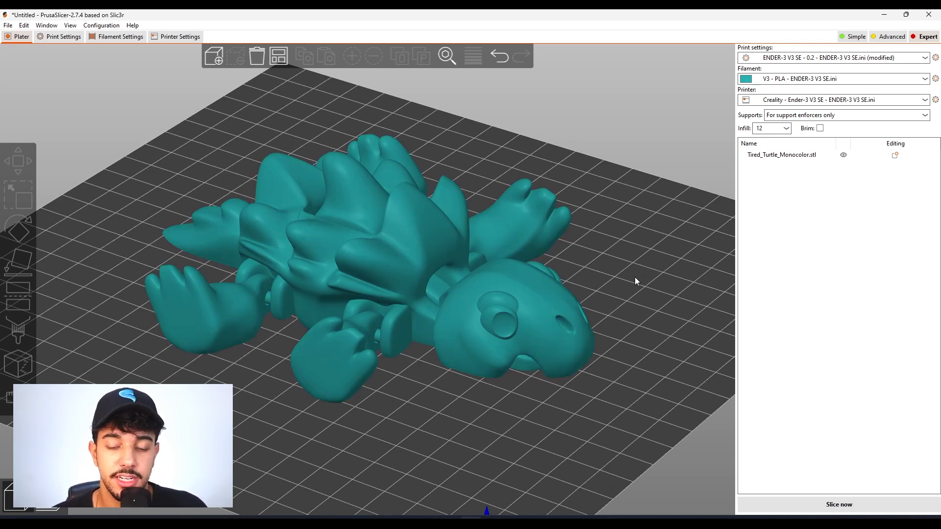
Deselect the turtle after inspecting its underside on the bed.
left_click(420, 216)
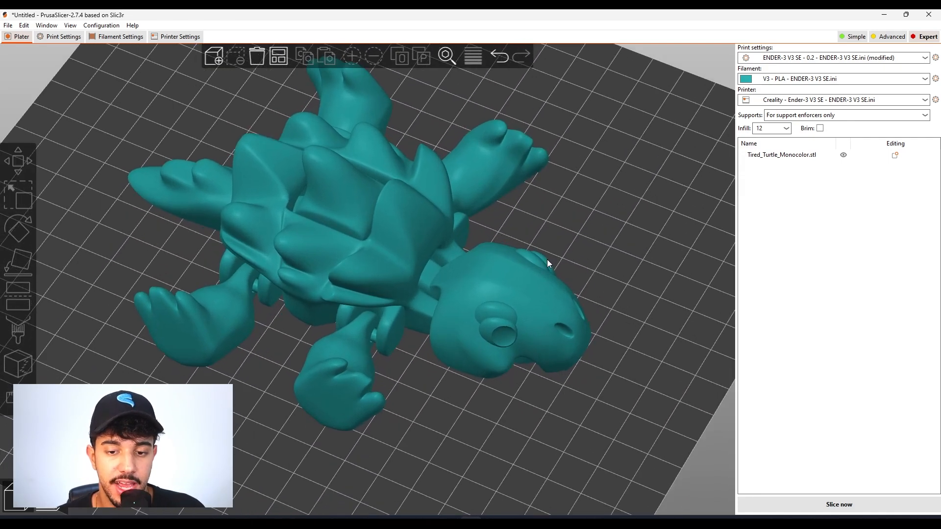
left_click(62, 37)
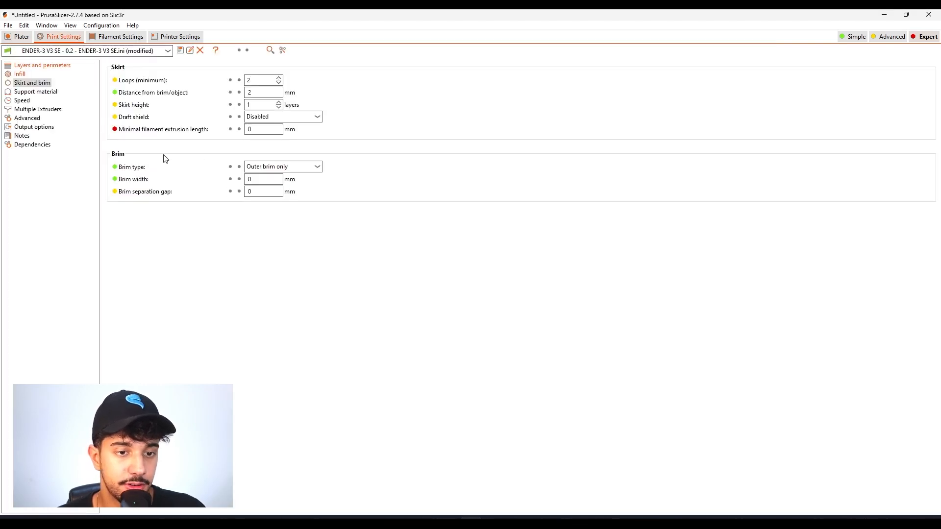
left_click(37, 91)
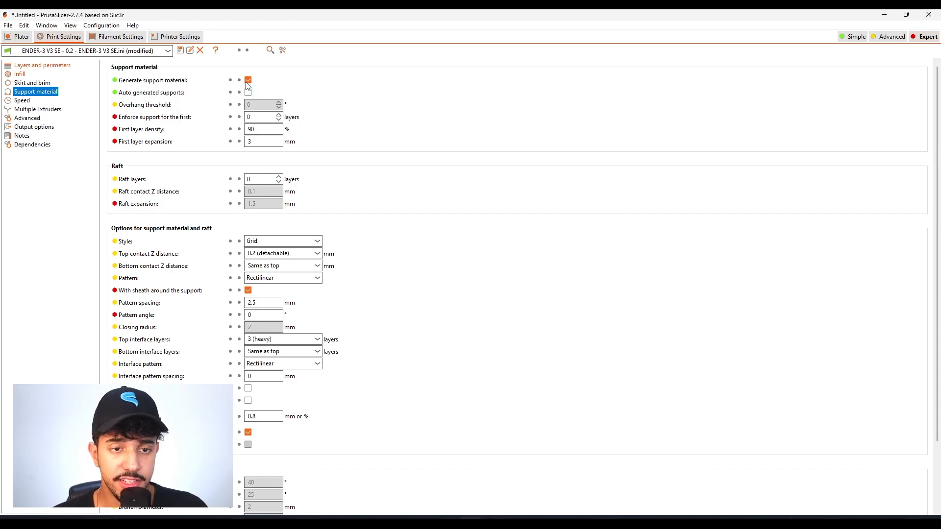
left_click(21, 37)
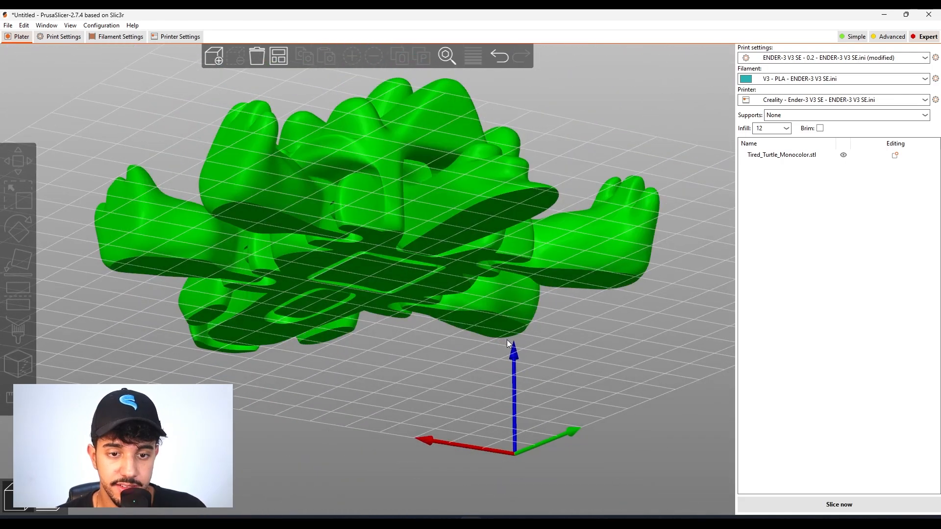
left_click(370, 240)
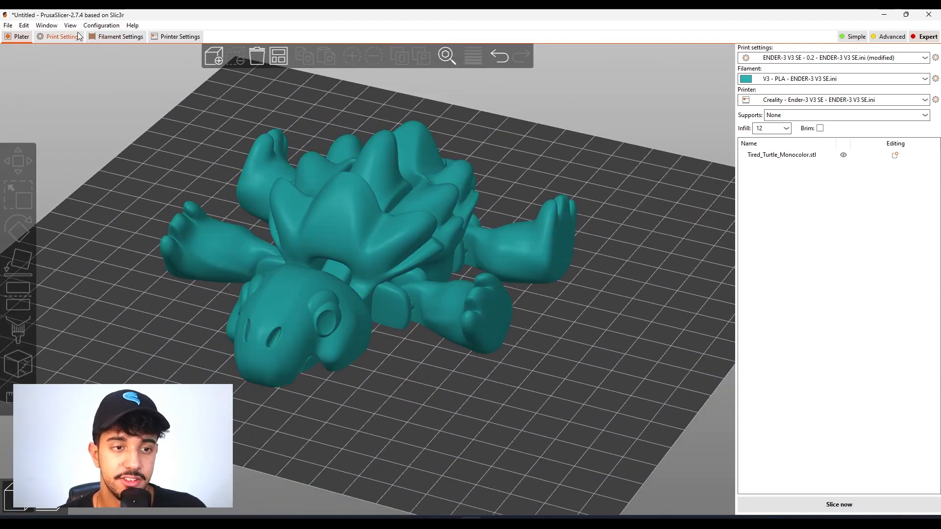
Review the Speed page: first layer 20 mm/s, perimeters 90, travel 200.
left_click(59, 37)
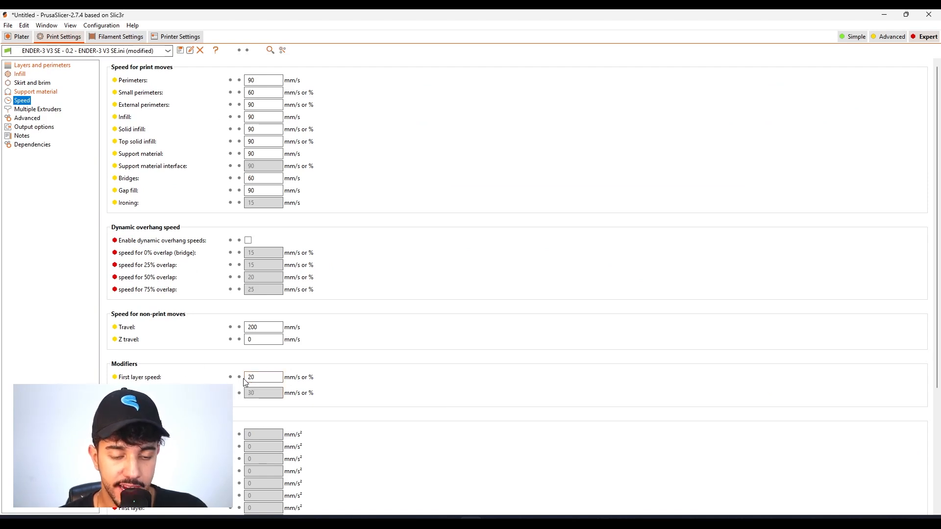
mouse_move(263, 376)
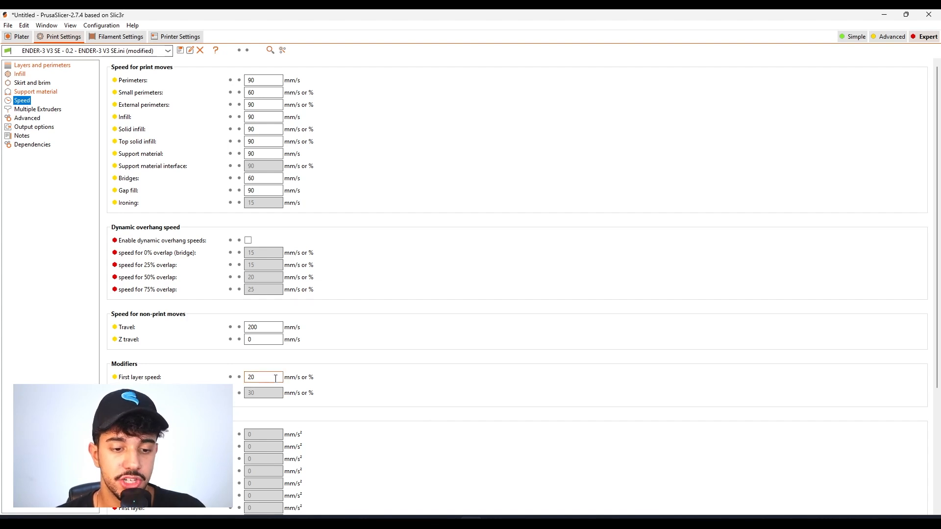
mouse_move(226, 378)
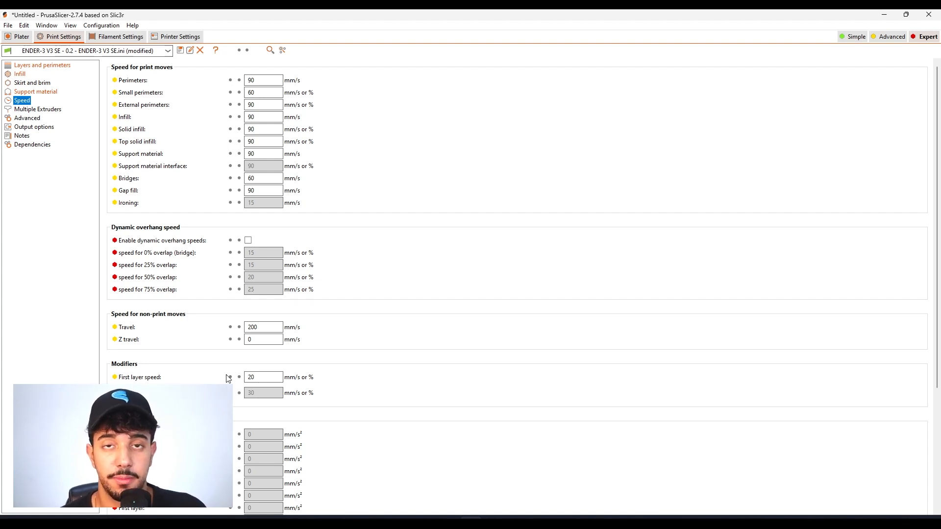
mouse_move(229, 370)
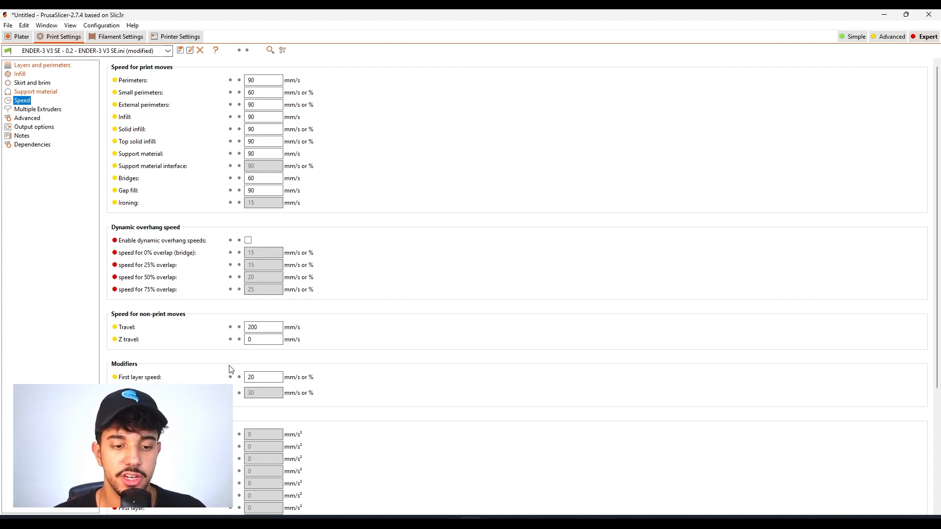
left_click(262, 376)
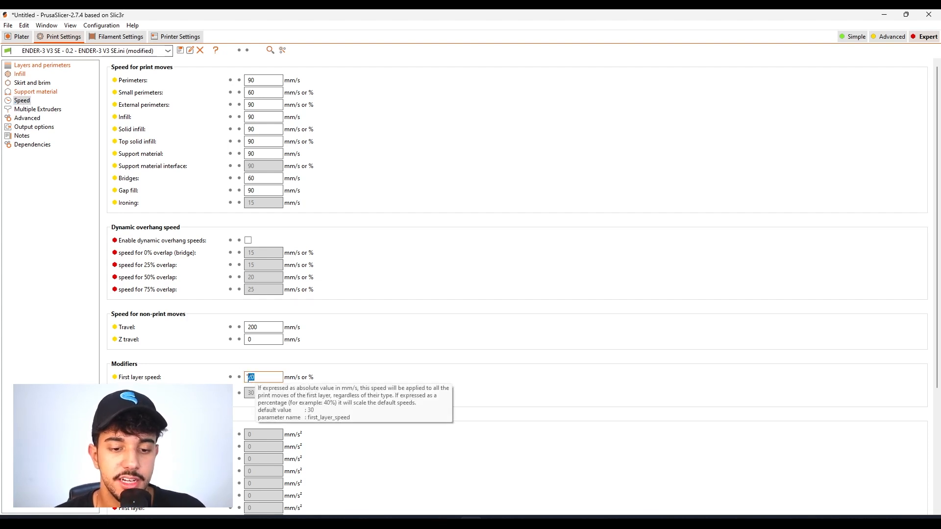
mouse_move(253, 359)
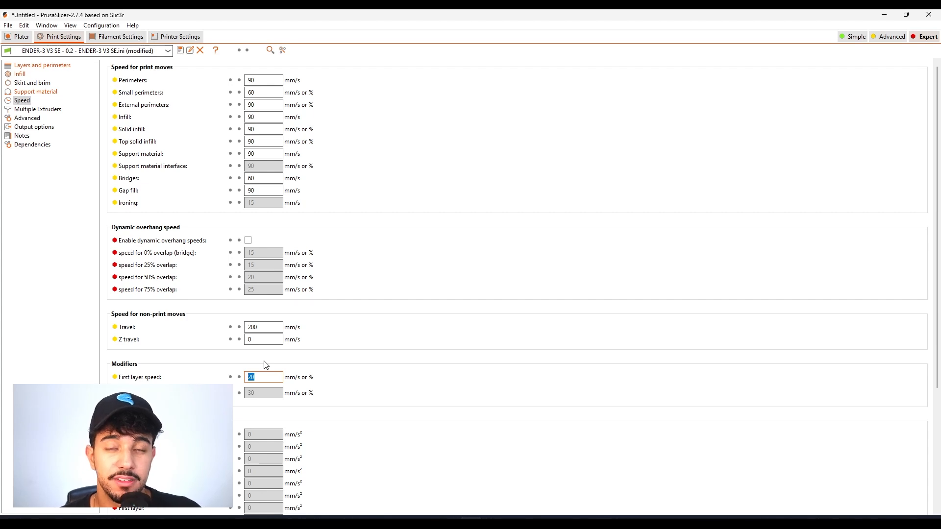
mouse_move(282, 367)
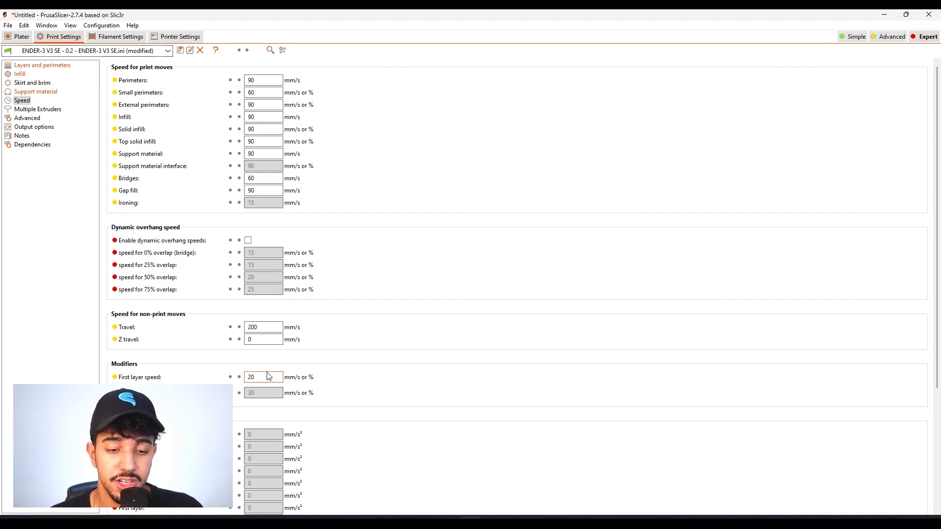
mouse_move(136, 177)
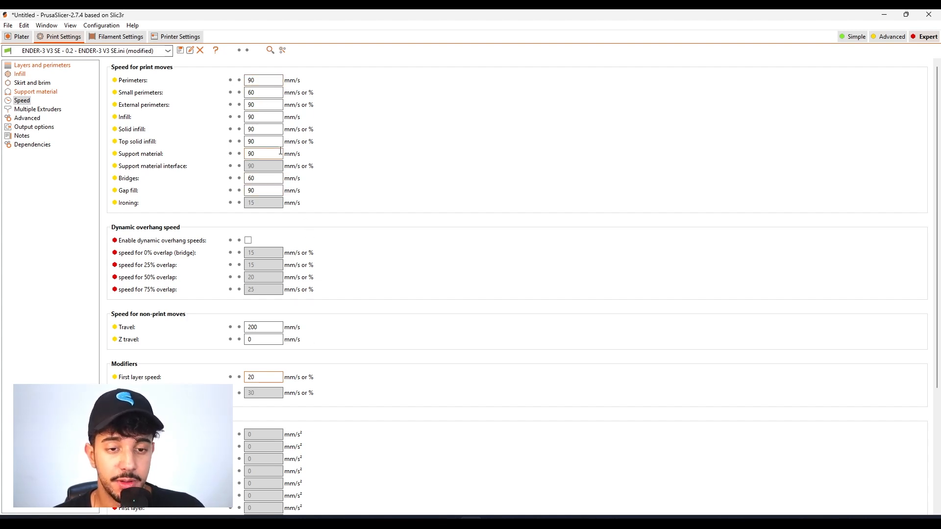
mouse_move(269, 169)
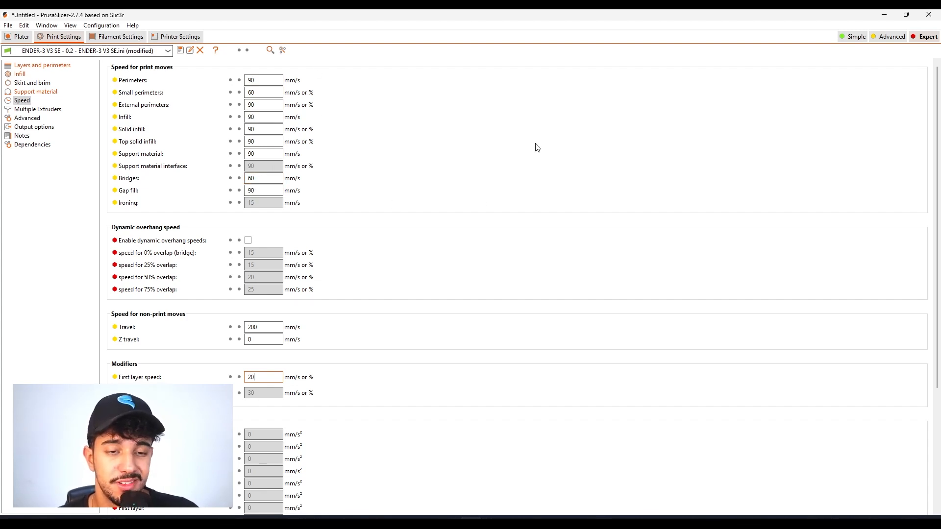
mouse_move(362, 116)
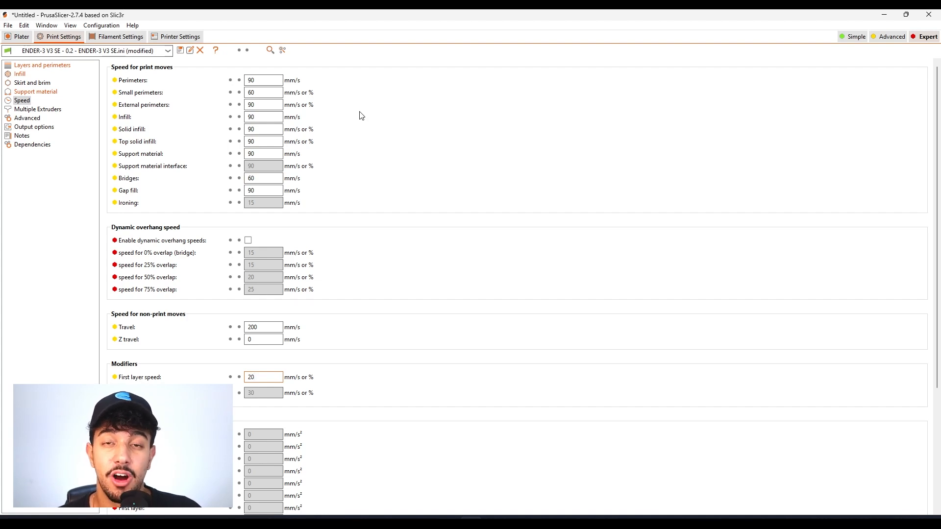
left_click(263, 377)
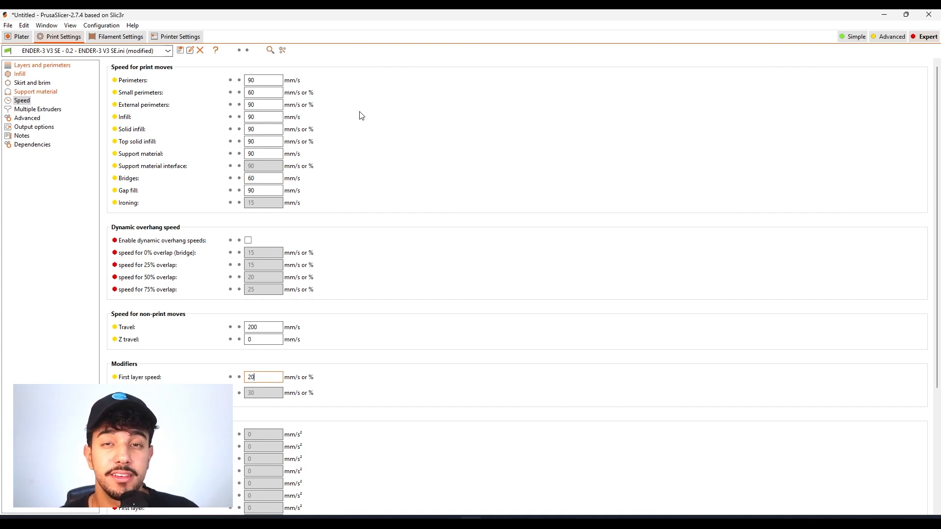
mouse_move(372, 149)
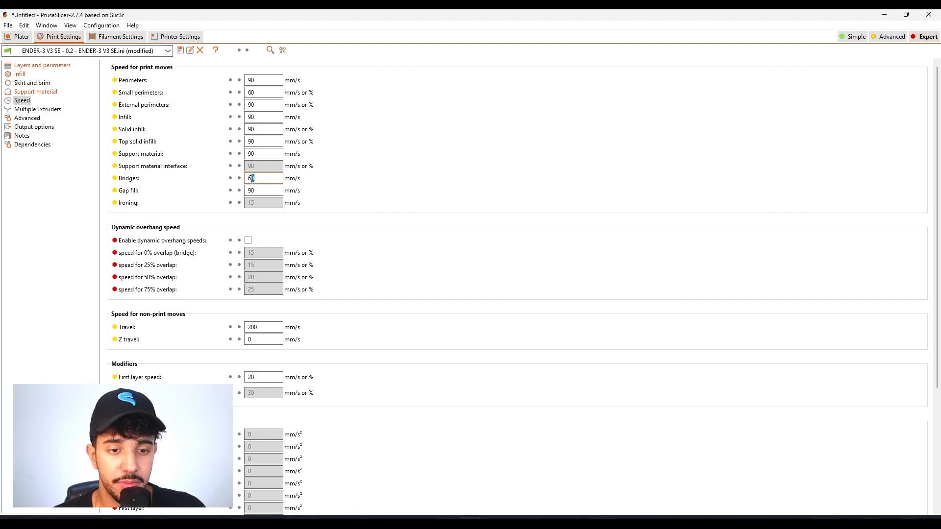
Set small perimeters to 50 mm/s and bridges to 55 mm/s, then return to the plater.
type("50")
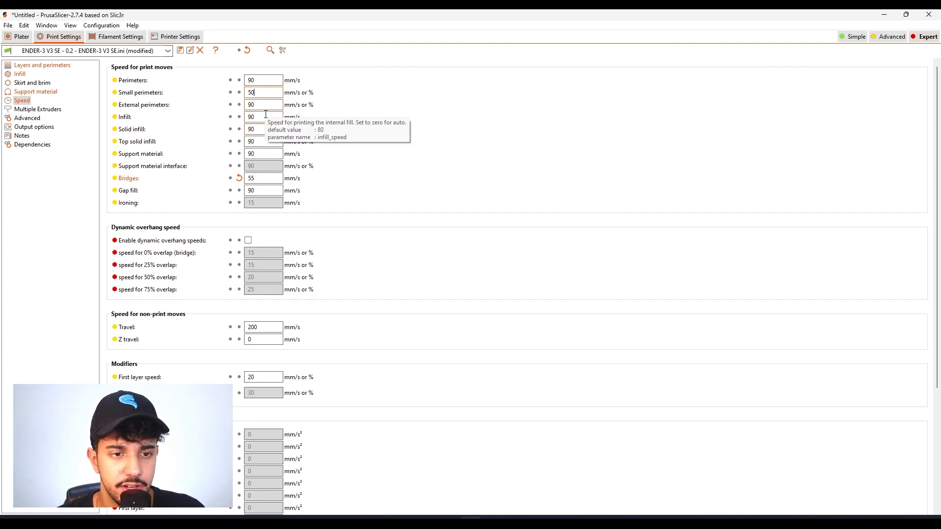
mouse_move(271, 113)
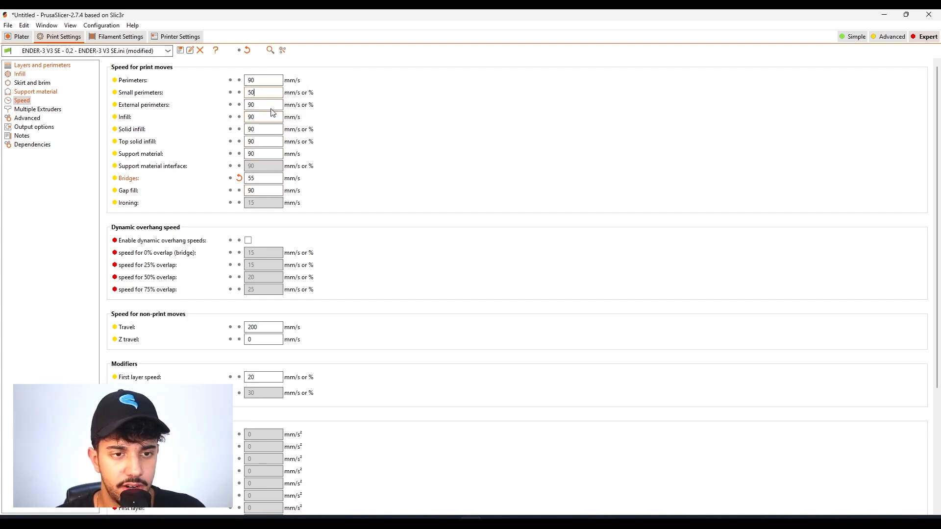
left_click(21, 37)
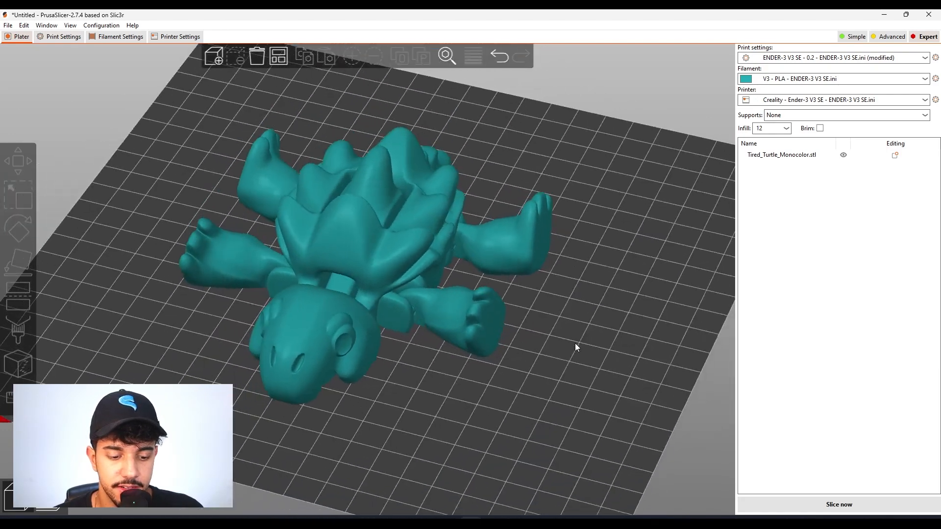
Slice the turtle (6h42m, 68.73 g) and colour the preview by print speed.
left_click(838, 504)
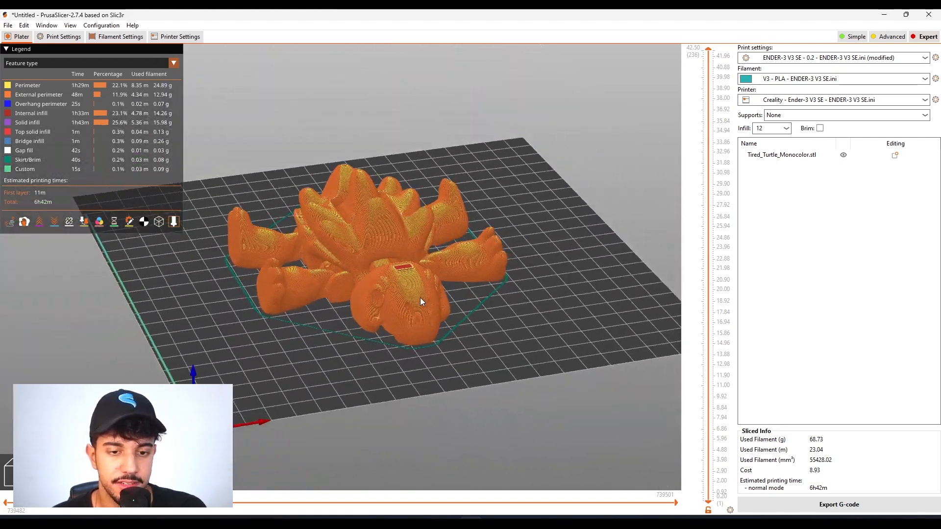
left_click(174, 63)
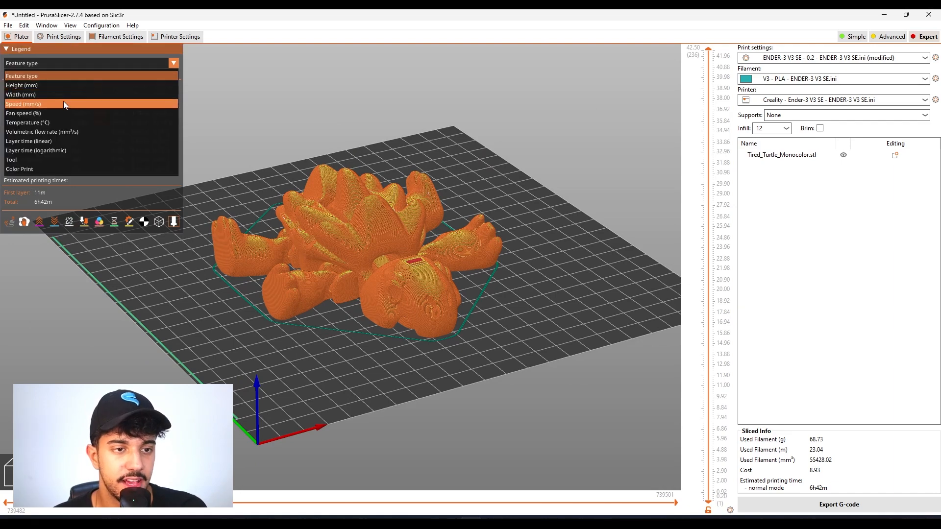
left_click(24, 103)
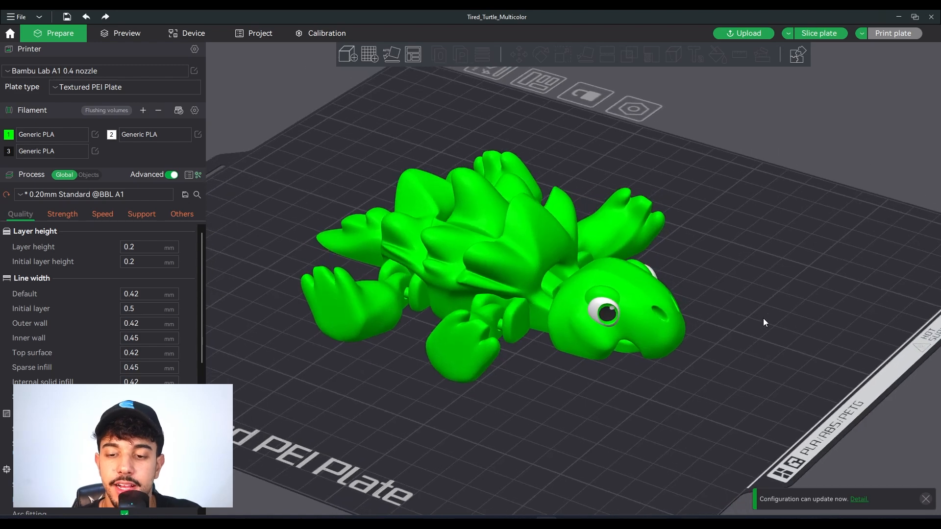
Add a second copy of the multicolour turtle beside the first on the A1 plate.
left_click(510, 271)
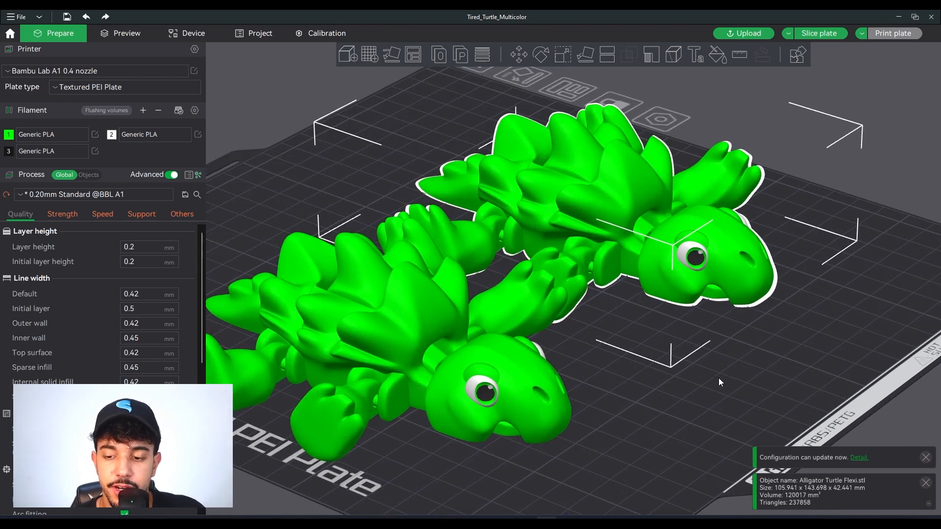
mouse_move(527, 365)
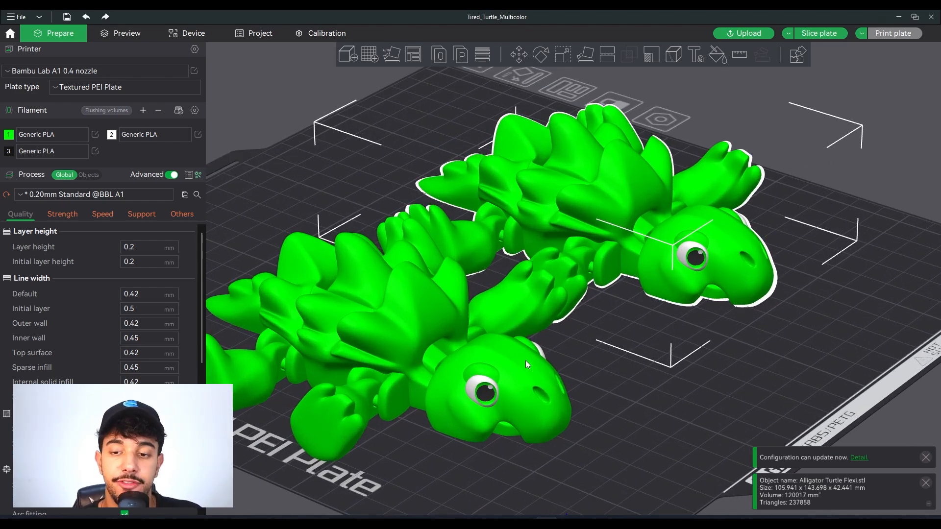